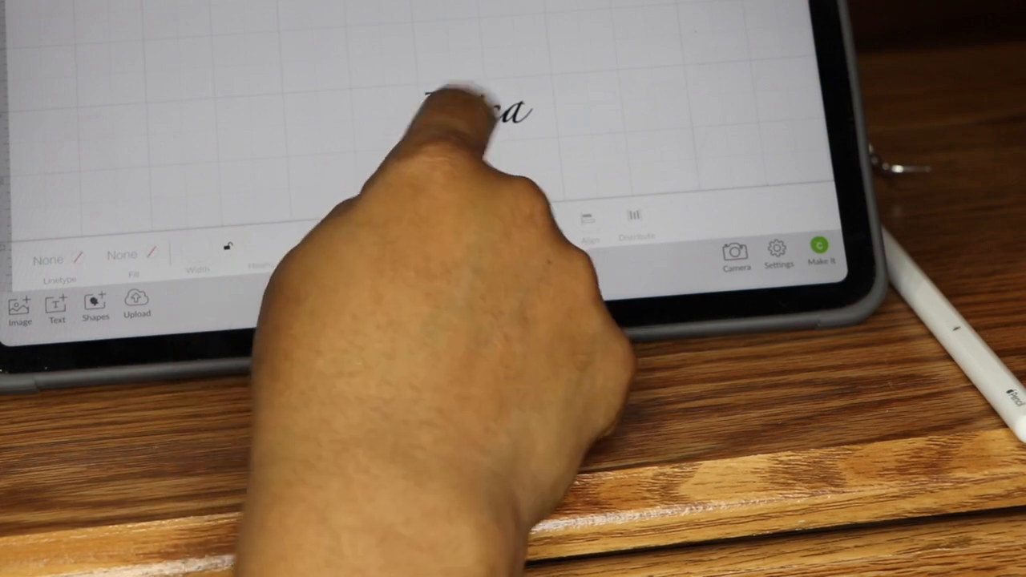
# Select and delete the script-font 'Erica' text from the canvas
pyautogui.click(473, 113)
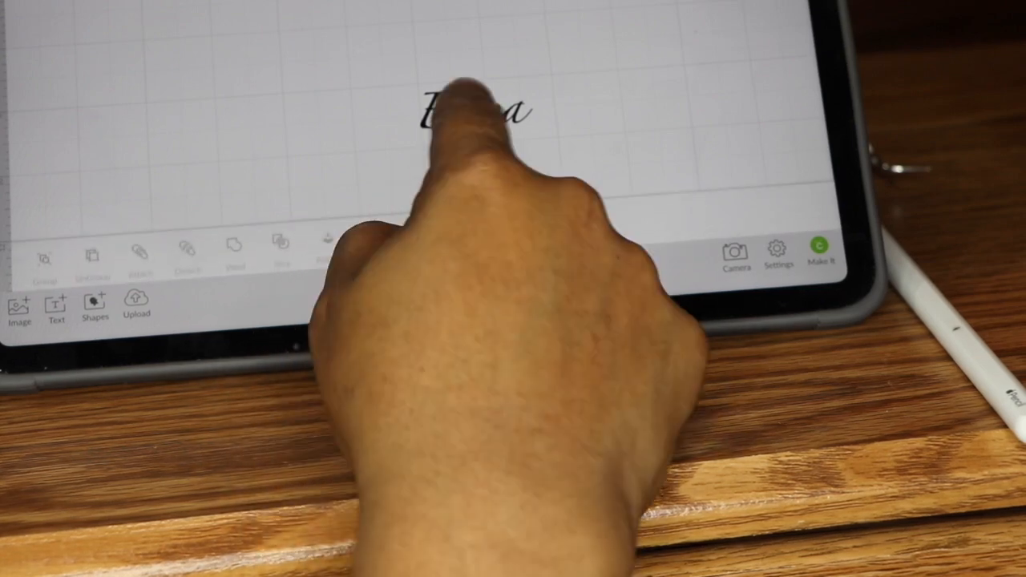
pyautogui.click(477, 110)
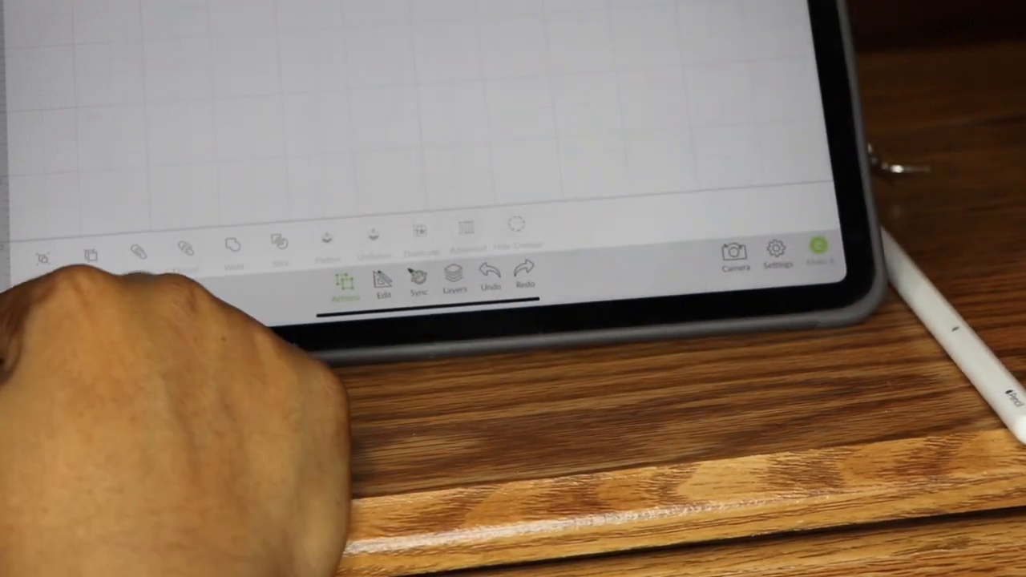
# Start a new text object and browse the font collections for a sans-serif font
pyautogui.click(55, 309)
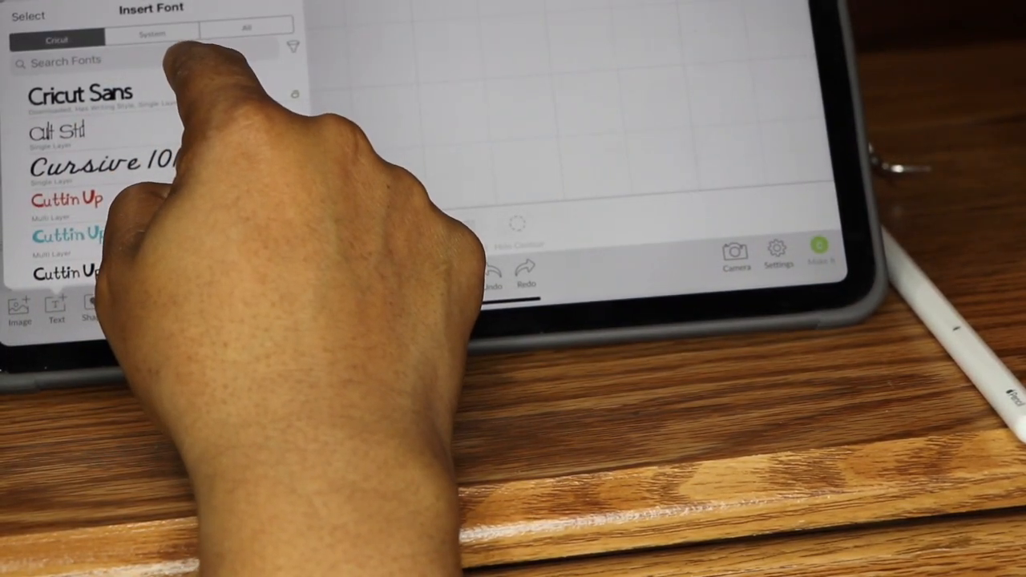
pyautogui.click(152, 37)
pyautogui.write('Erica')
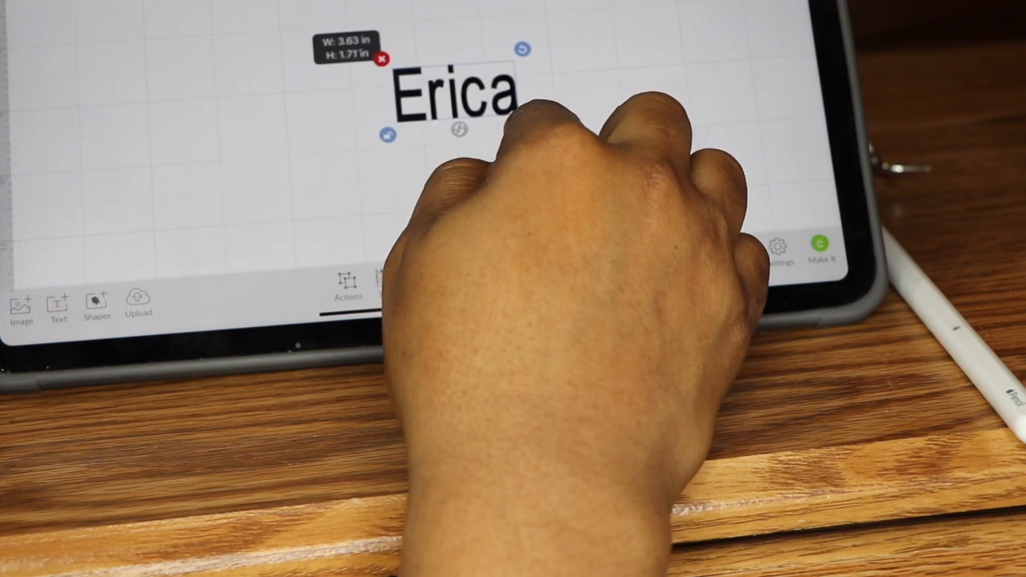
pyautogui.moveTo(521, 128); pyautogui.dragTo(561, 60)
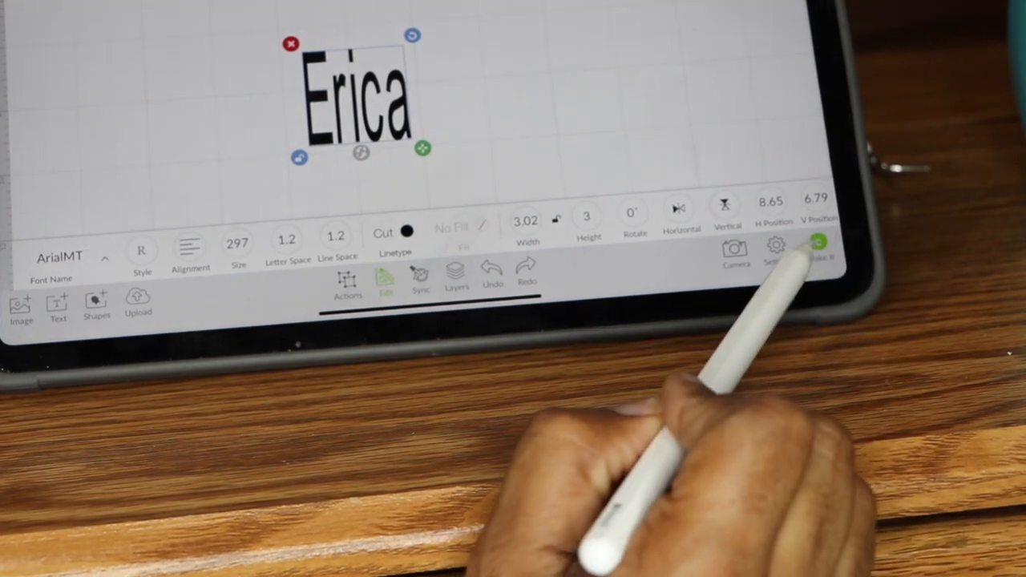
pyautogui.click(818, 245)
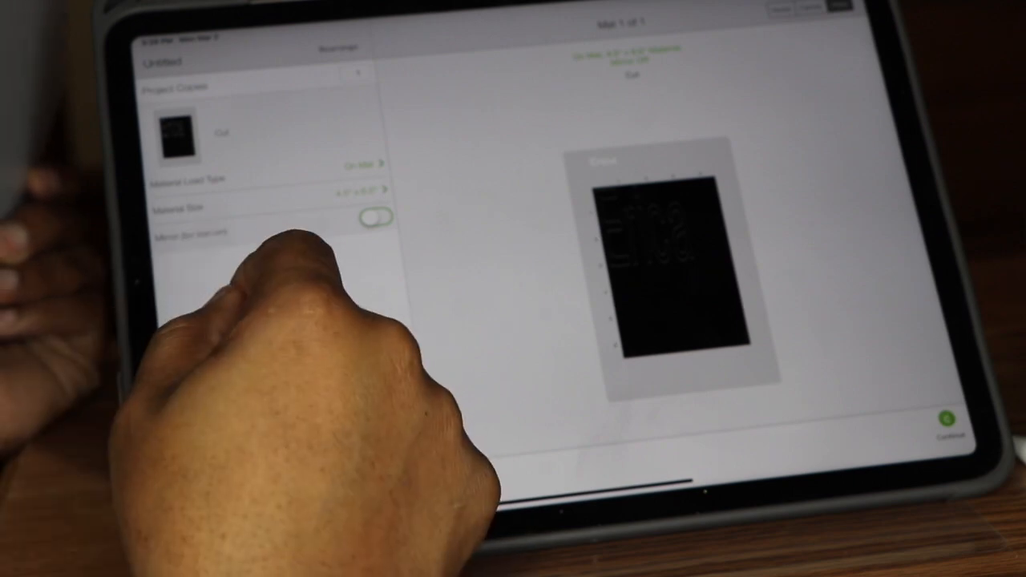
# Turn on the Mirror toggle for the mat preview
pyautogui.click(377, 219)
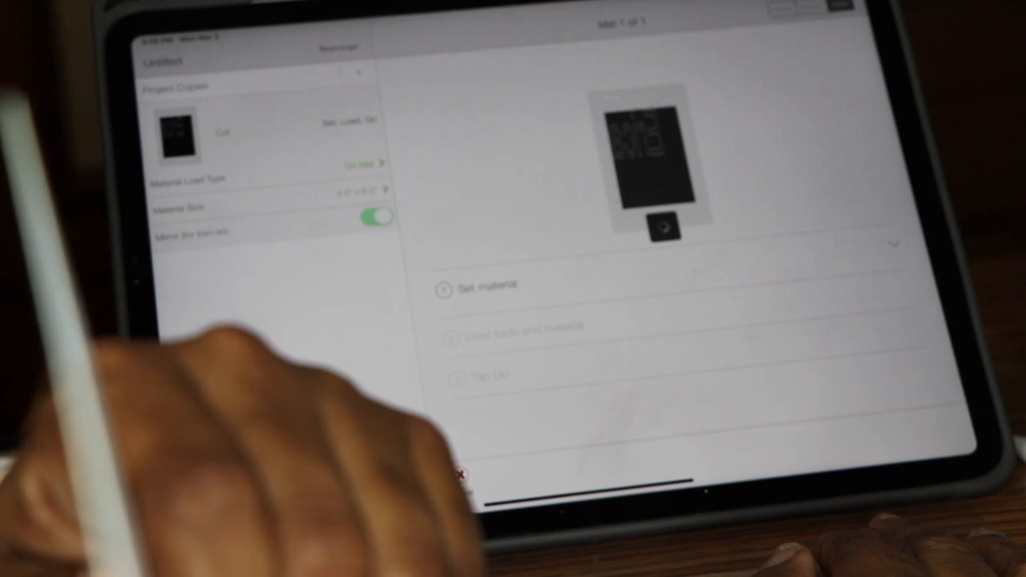
# Open the All Materials list from Set material
pyautogui.click(489, 285)
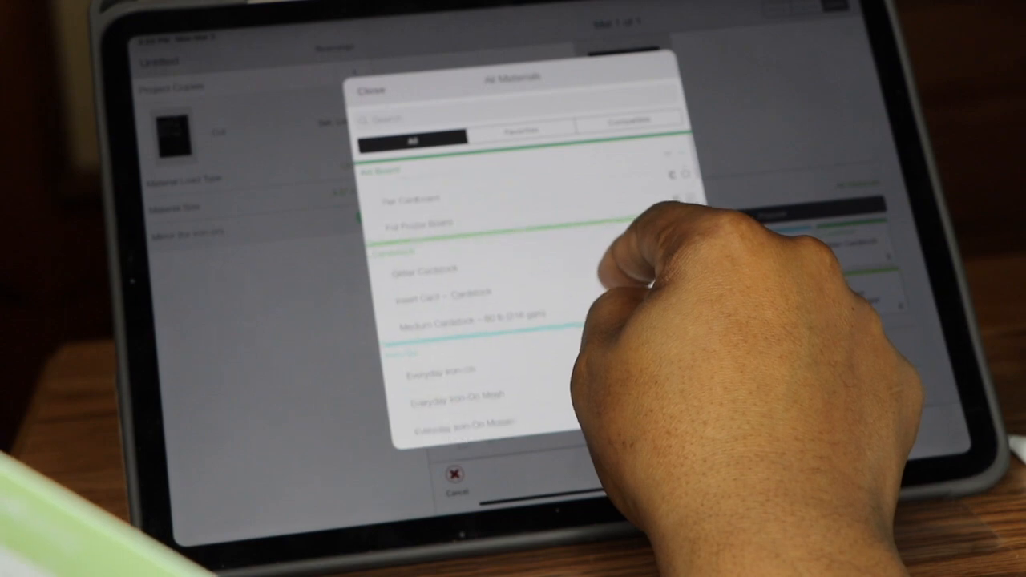
# Scroll to the Iron-On section and select Everyday Iron-On
pyautogui.scroll(-3)
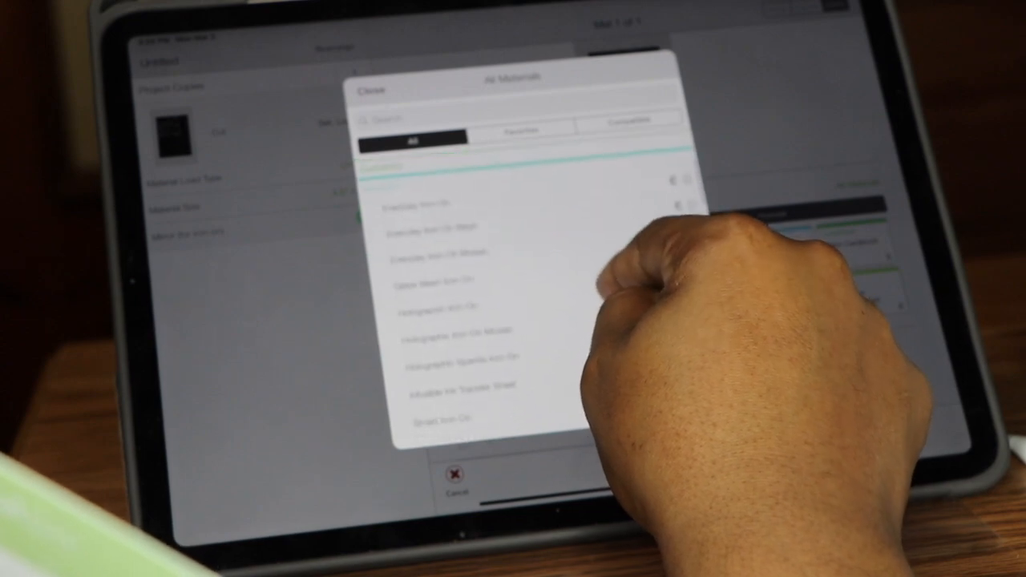
pyautogui.click(433, 203)
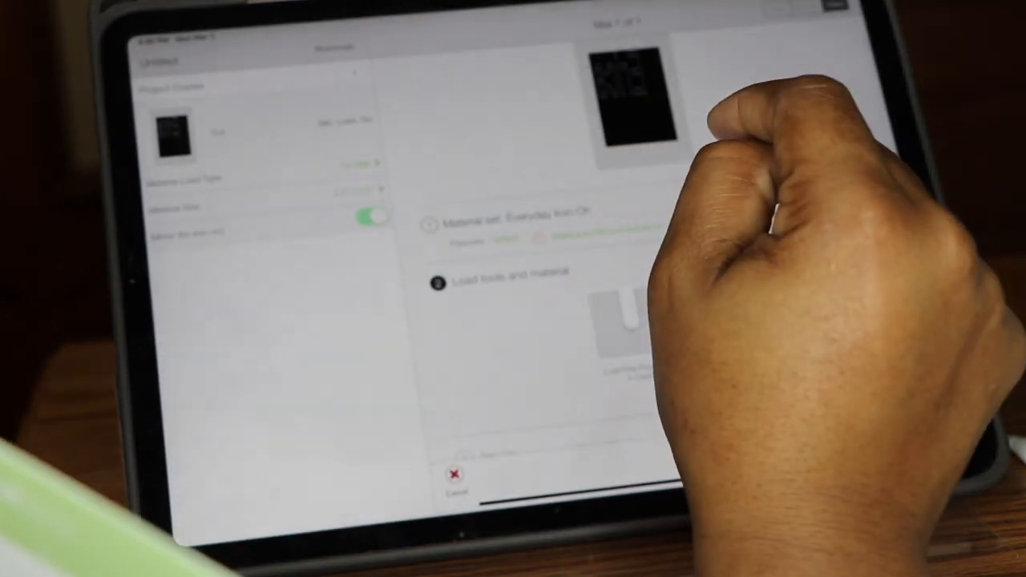